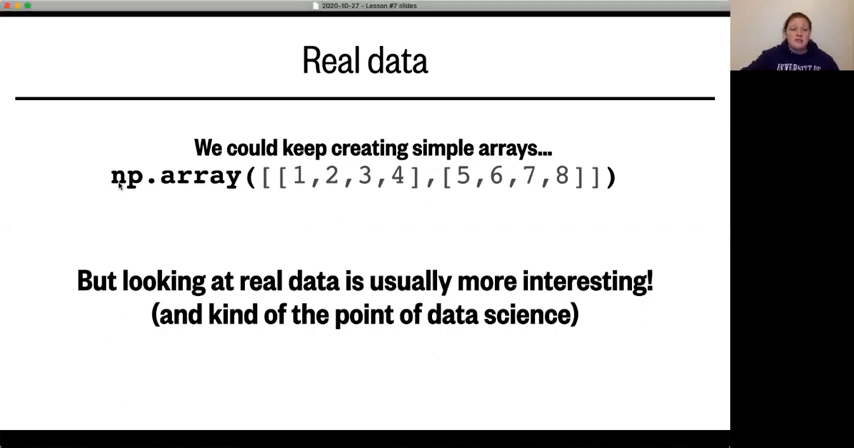
{"action": "mouse_move", "coordinate": [366, 195]}
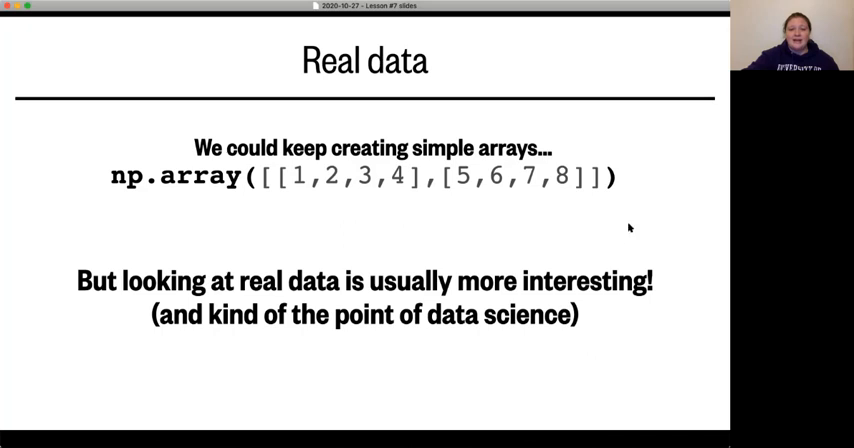
{"action": "mouse_move", "coordinate": [605, 234]}
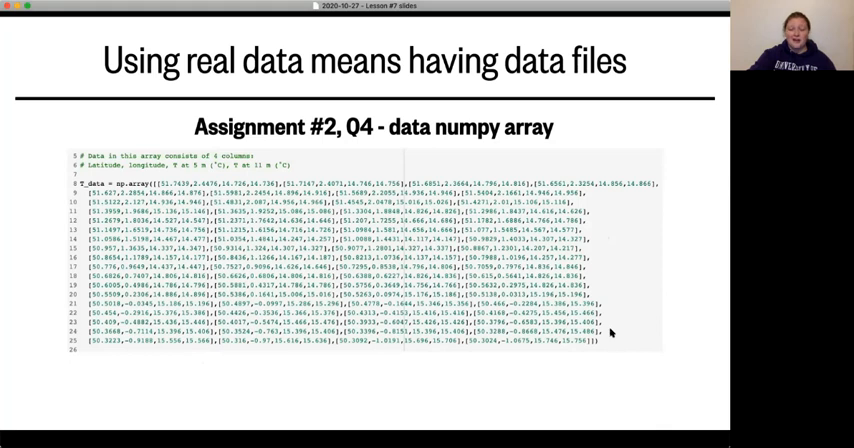
Advance from the Assignment #2 array example to the common data file types list
{"action": "key", "text": "right"}
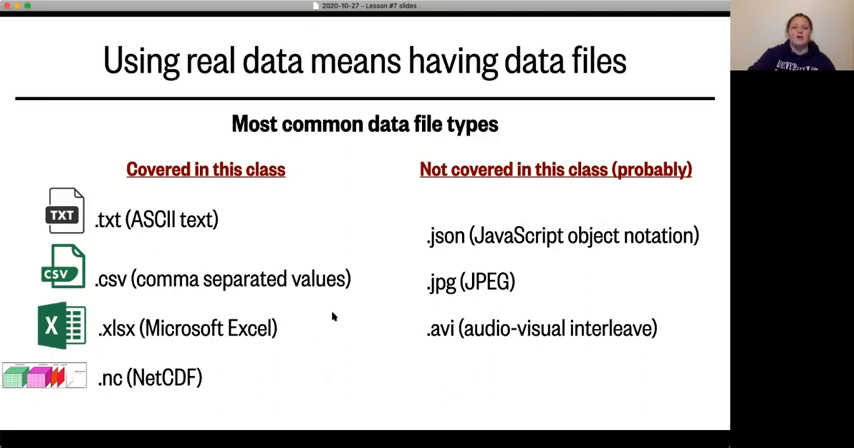
{"action": "mouse_move", "coordinate": [335, 339]}
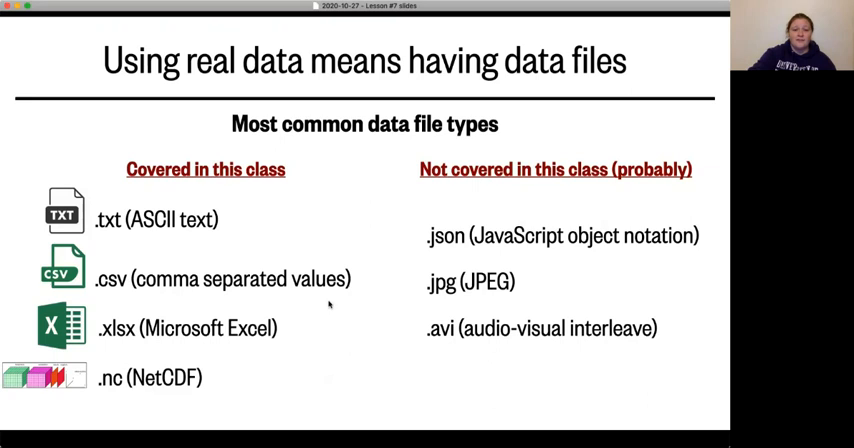
{"action": "mouse_move", "coordinate": [527, 212]}
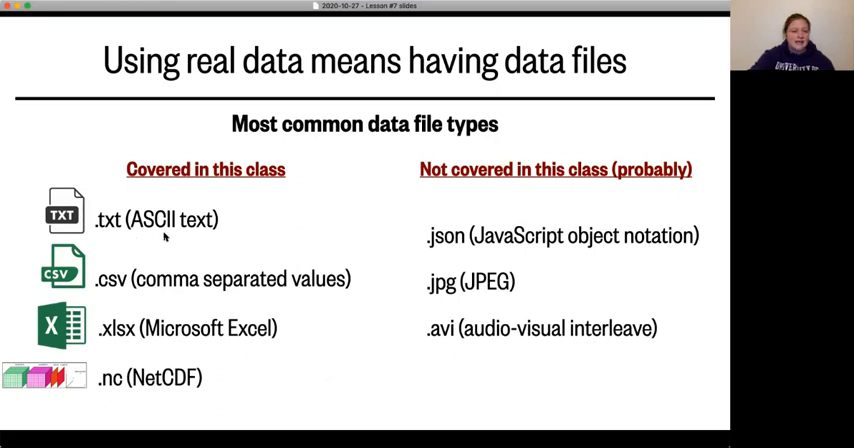
{"action": "mouse_move", "coordinate": [246, 237]}
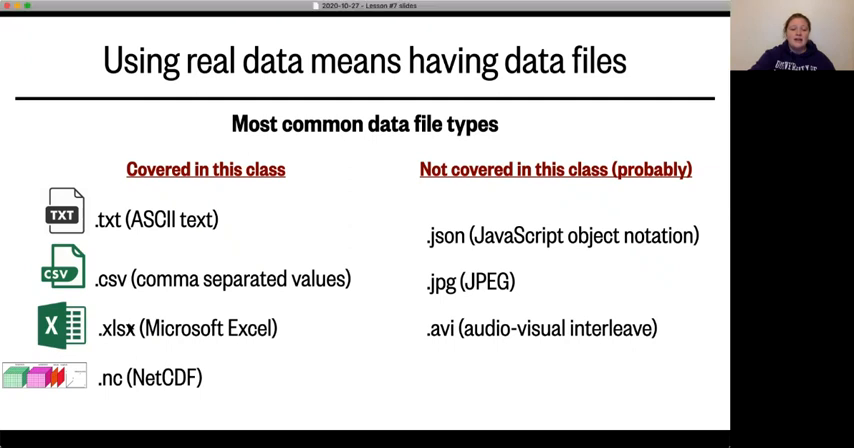
{"action": "mouse_move", "coordinate": [185, 402]}
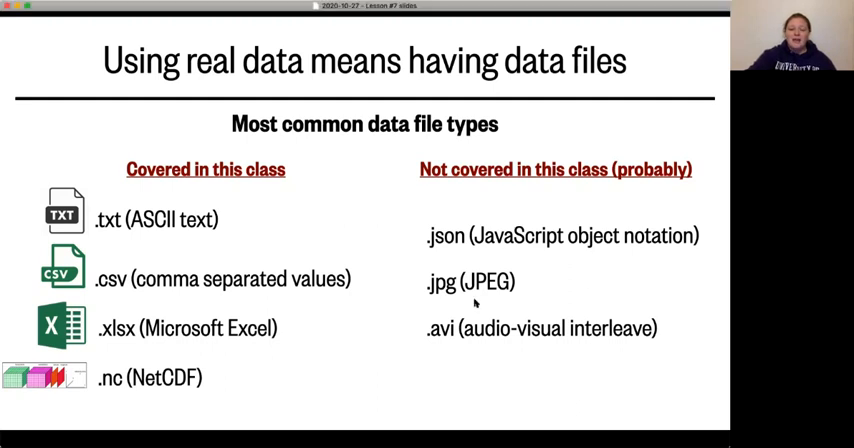
{"action": "mouse_move", "coordinate": [531, 347]}
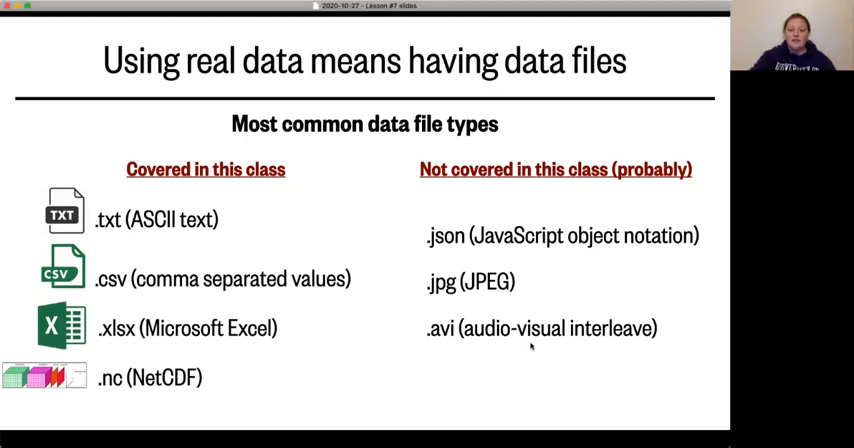
{"action": "mouse_move", "coordinate": [610, 366]}
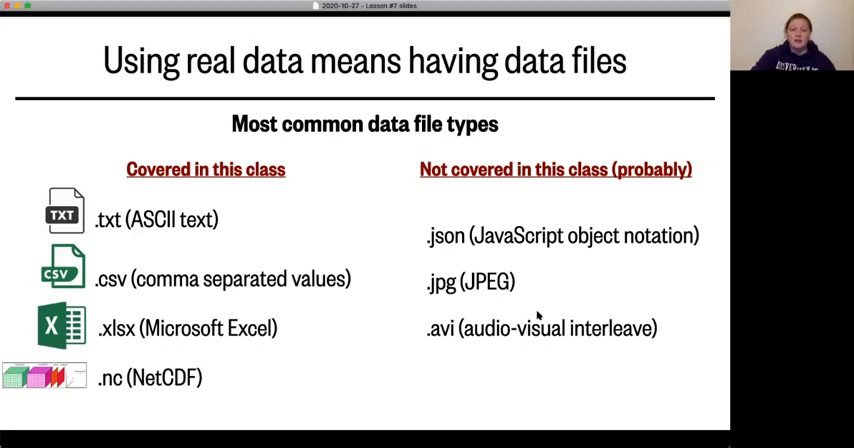
{"action": "mouse_move", "coordinate": [525, 290]}
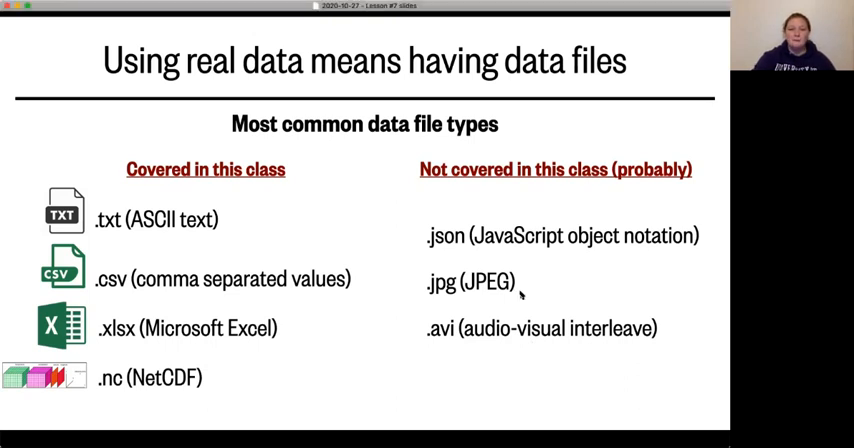
Advance to the 'Uploading local files every runtime' slide
{"action": "key", "text": "right"}
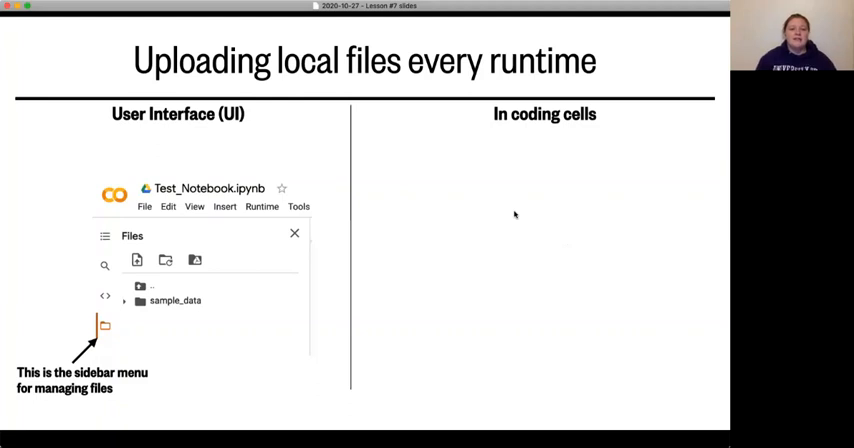
{"action": "mouse_move", "coordinate": [311, 187]}
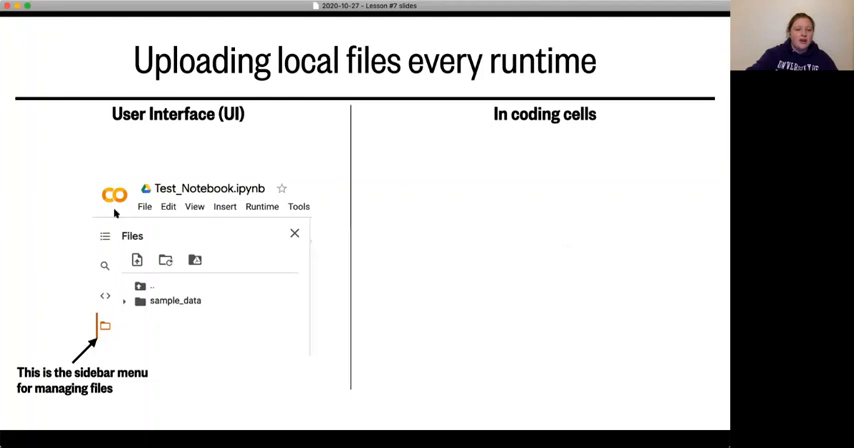
{"action": "mouse_move", "coordinate": [99, 277]}
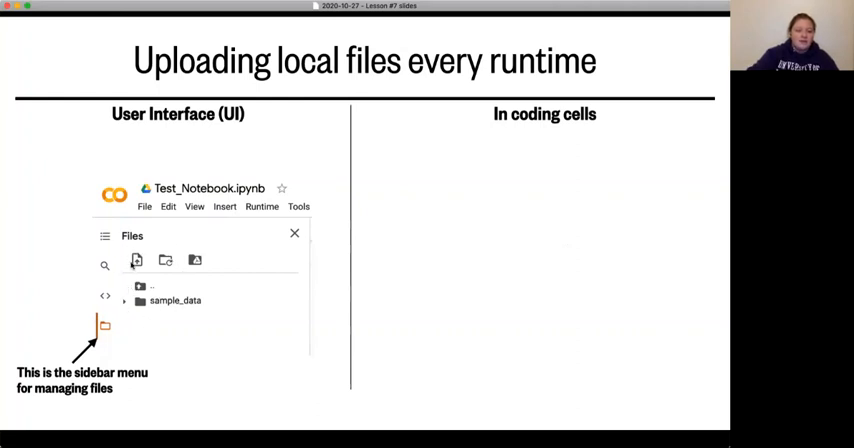
{"action": "mouse_move", "coordinate": [333, 262]}
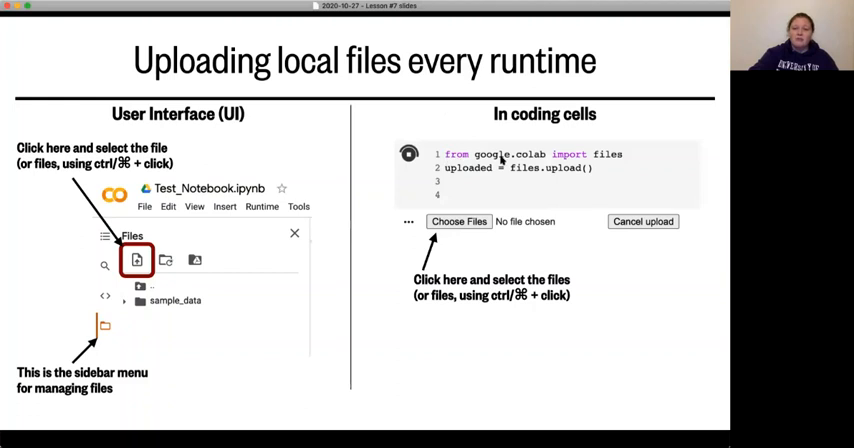
{"action": "mouse_move", "coordinate": [612, 165]}
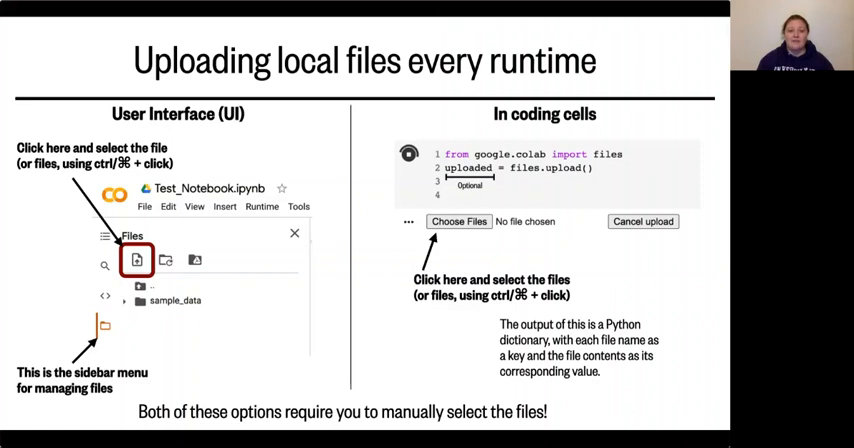
Advance from the local-upload slide to the Google Drive uploading slide
{"action": "key", "text": "right"}
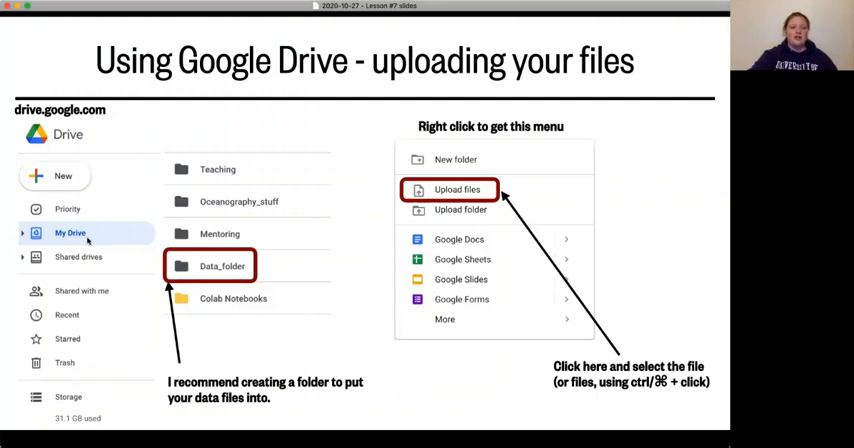
{"action": "mouse_move", "coordinate": [232, 201]}
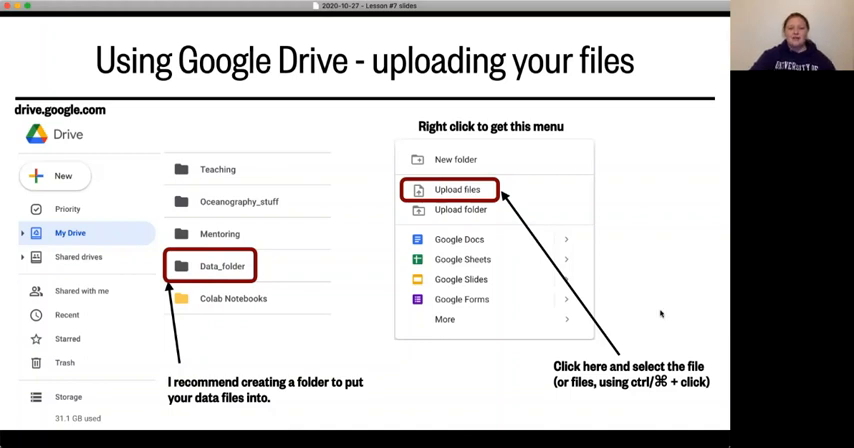
Advance to the 'Mount your Google Drive to Colab (User Interface - UI)' slide
{"action": "key", "text": "right"}
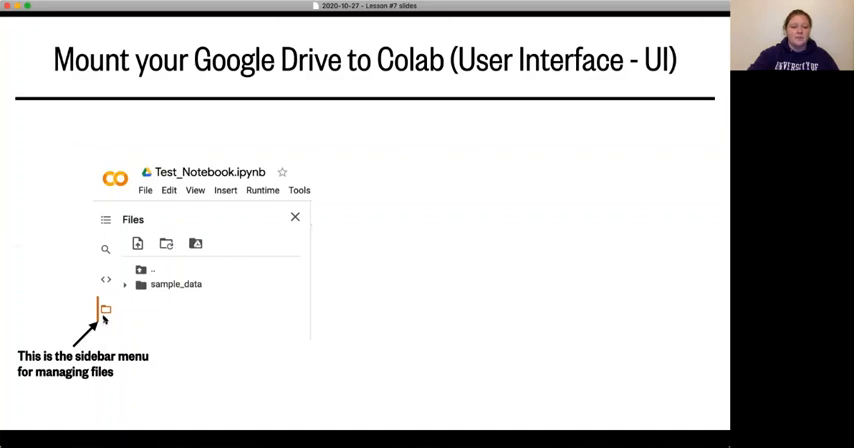
Reveal the access pop-up and single-editor note, then advance to the code-based mounting slide
{"action": "left_click", "coordinate": [195, 244]}
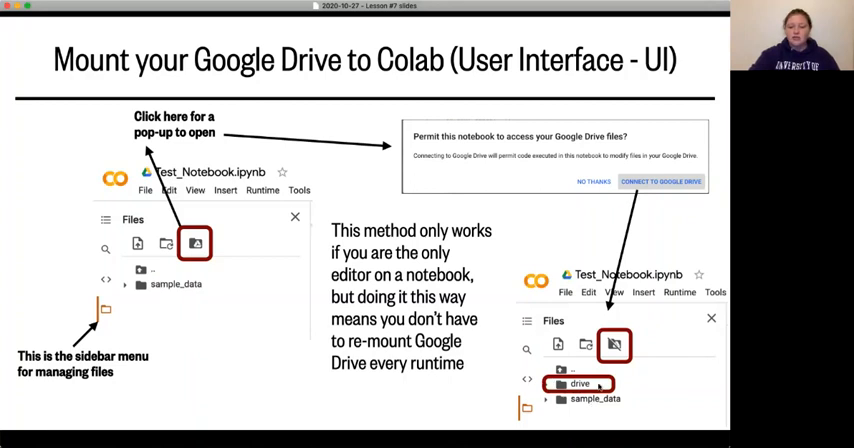
{"action": "mouse_move", "coordinate": [408, 404]}
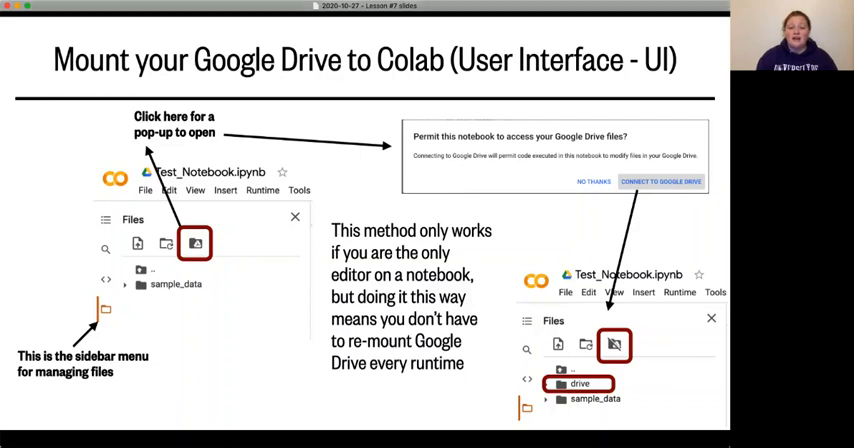
{"action": "key", "text": "right"}
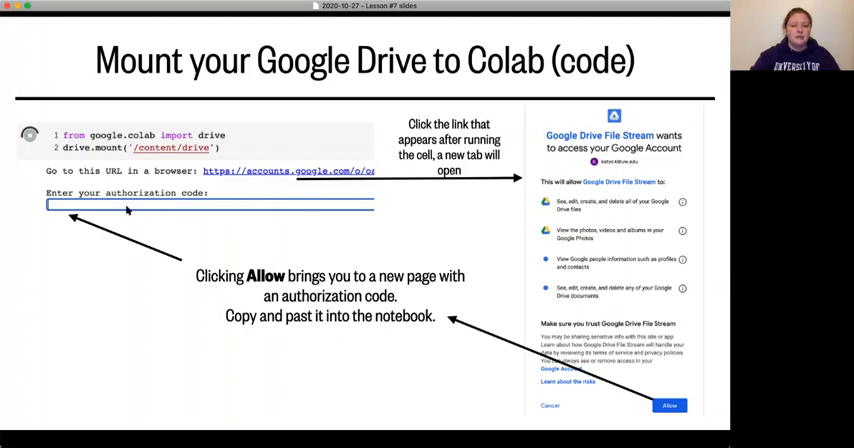
{"action": "mouse_move", "coordinate": [174, 334]}
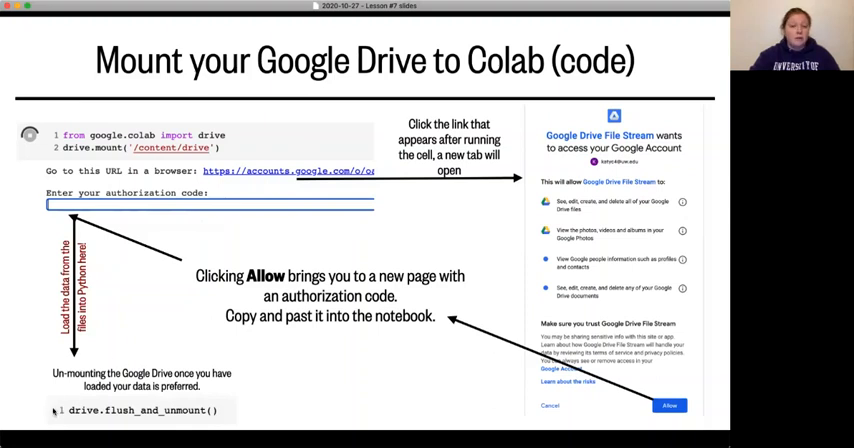
{"action": "mouse_move", "coordinate": [57, 338]}
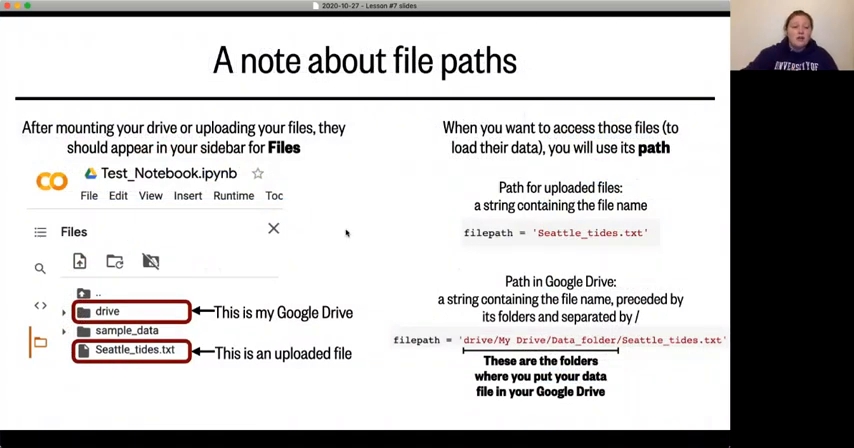
{"action": "mouse_move", "coordinate": [165, 135]}
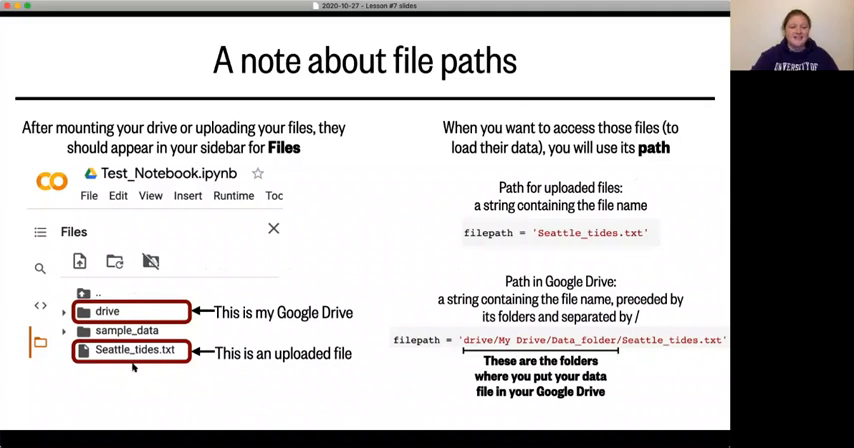
{"action": "mouse_move", "coordinate": [553, 138]}
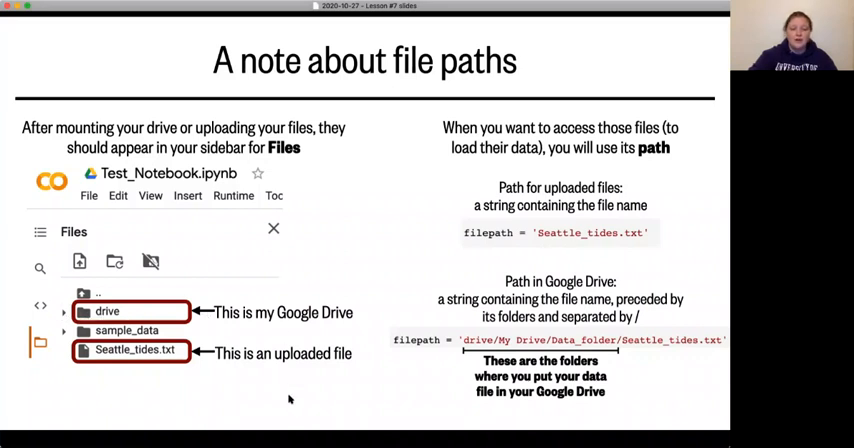
{"action": "mouse_move", "coordinate": [461, 257]}
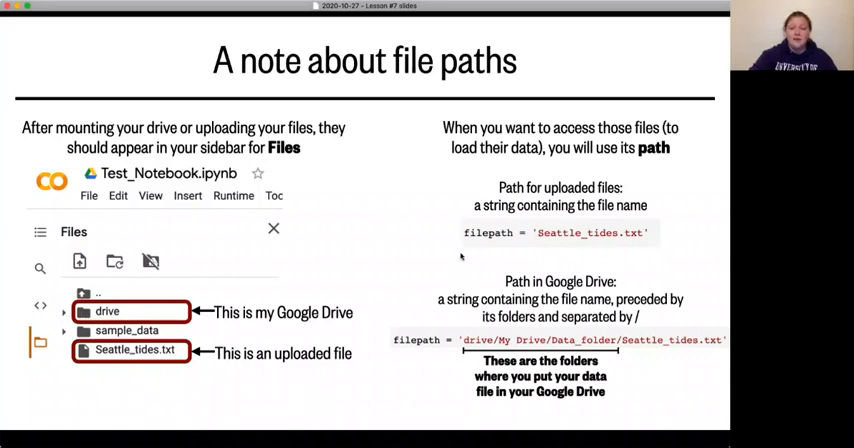